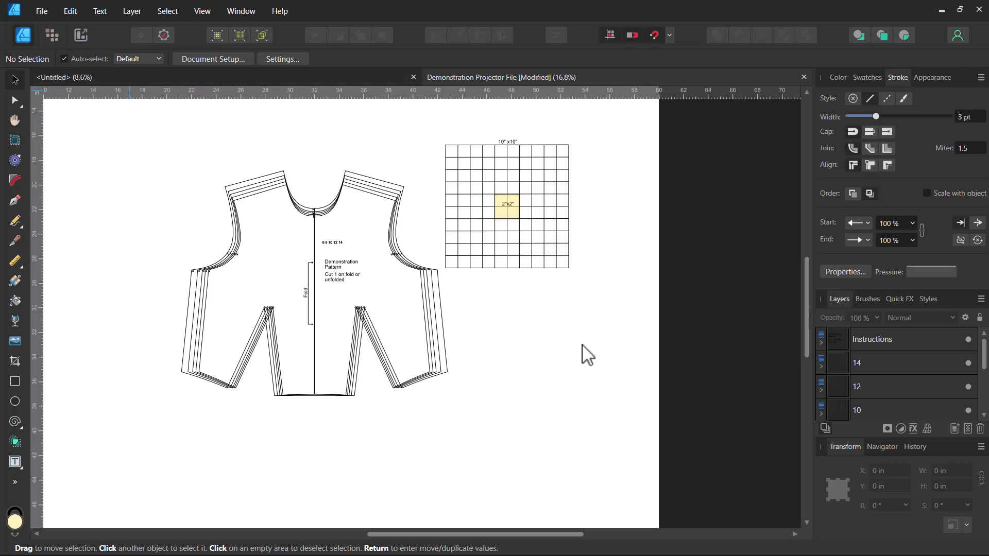
mouse_move(503, 481)
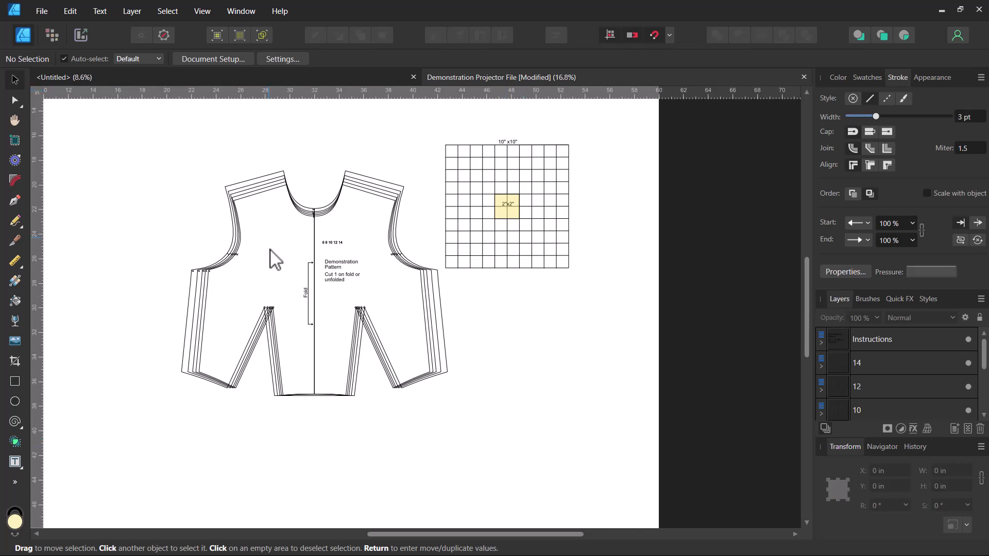
mouse_move(444, 194)
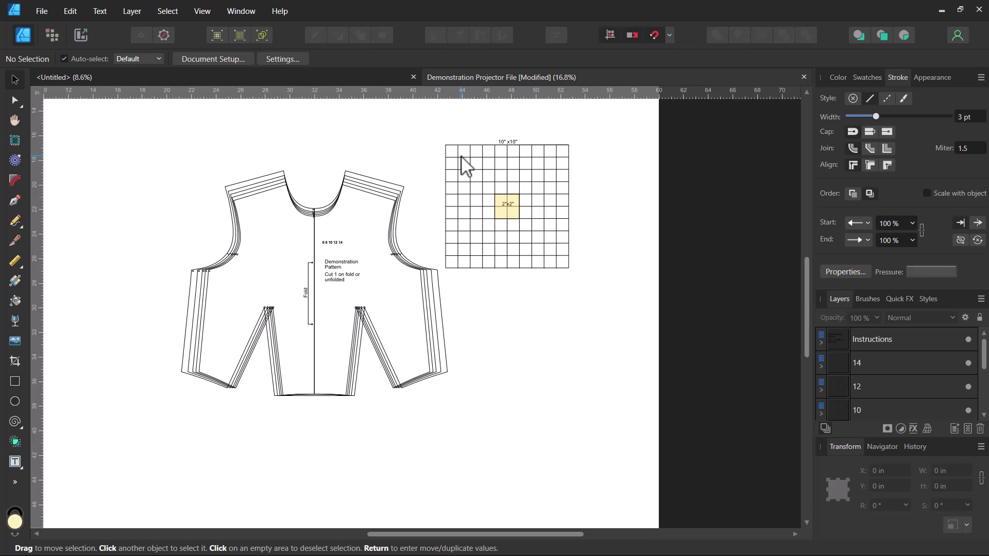
mouse_move(427, 247)
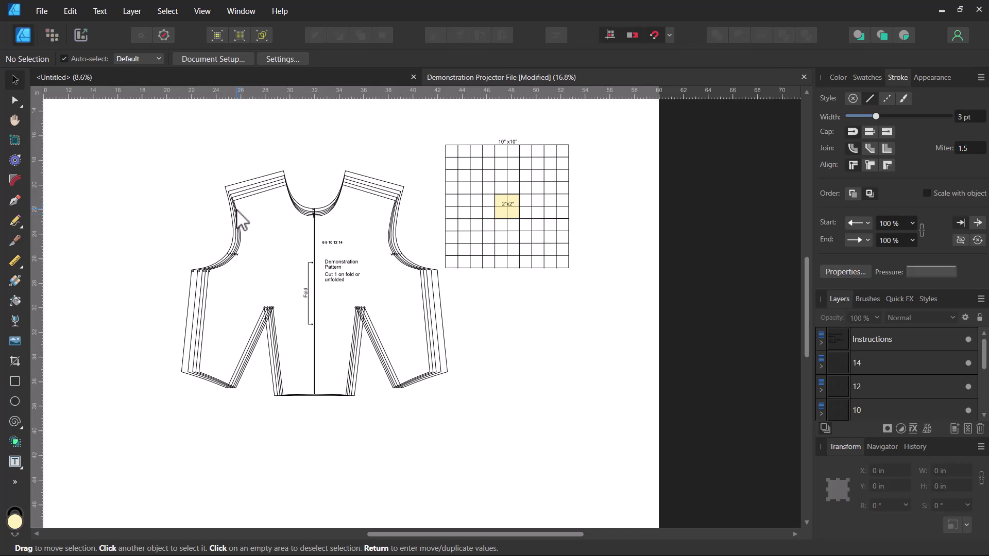
mouse_move(871, 286)
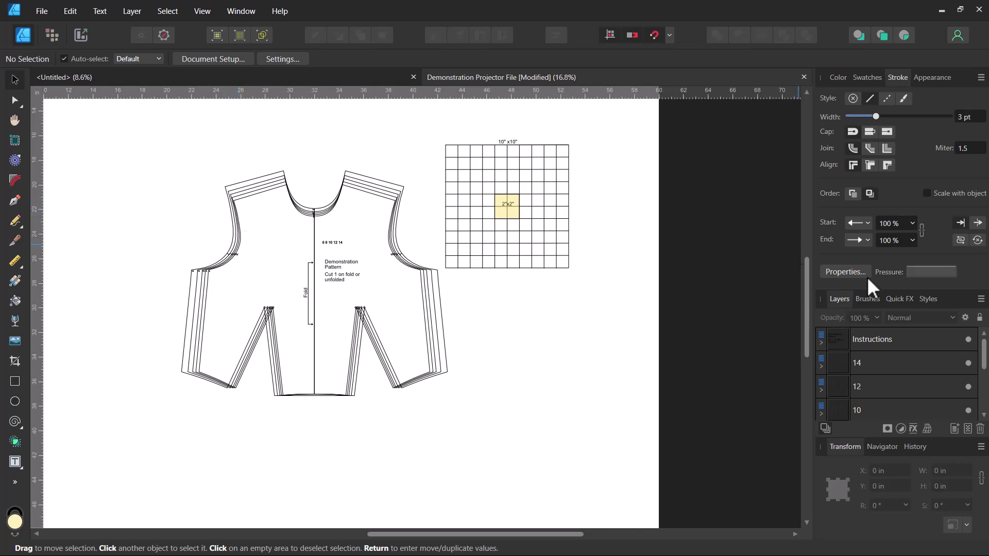
mouse_move(975, 369)
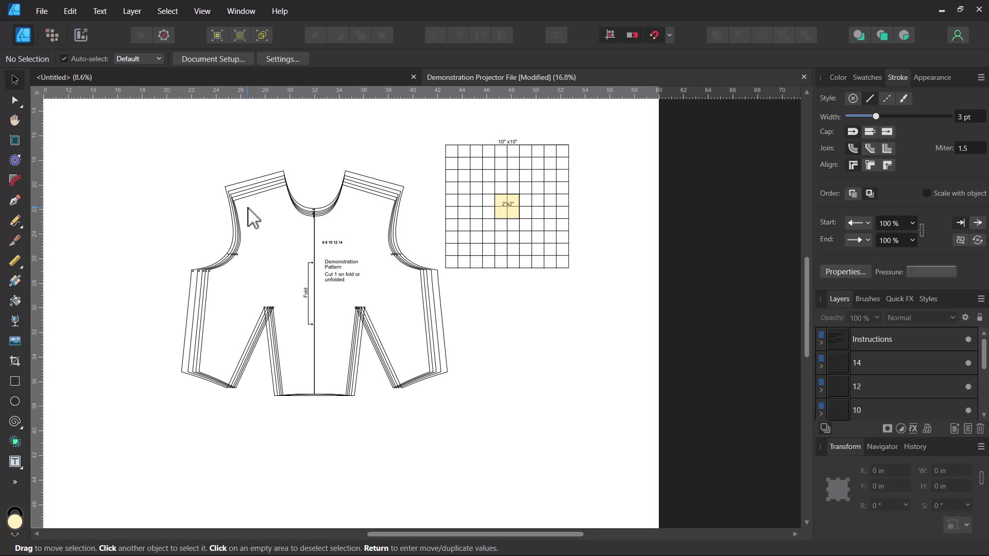
mouse_move(357, 287)
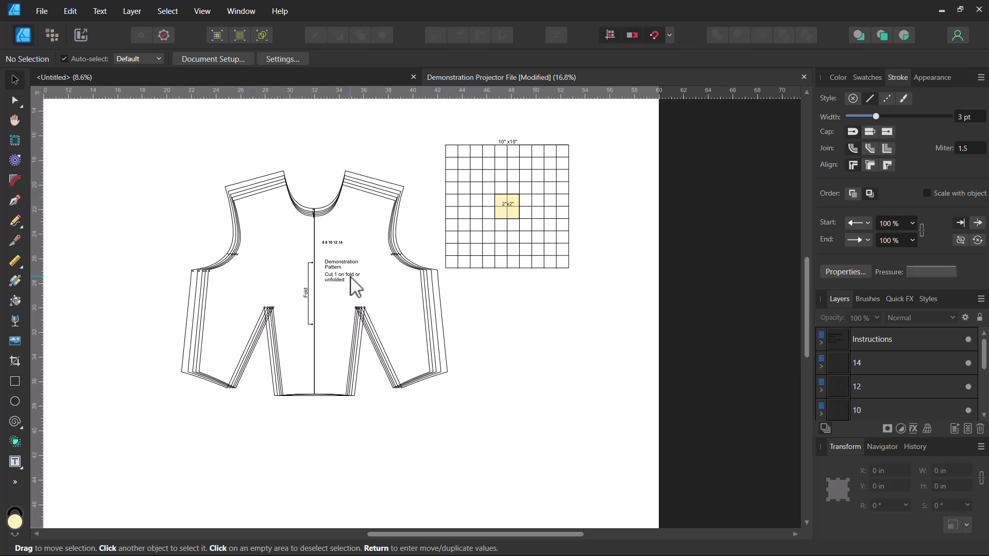
mouse_move(402, 522)
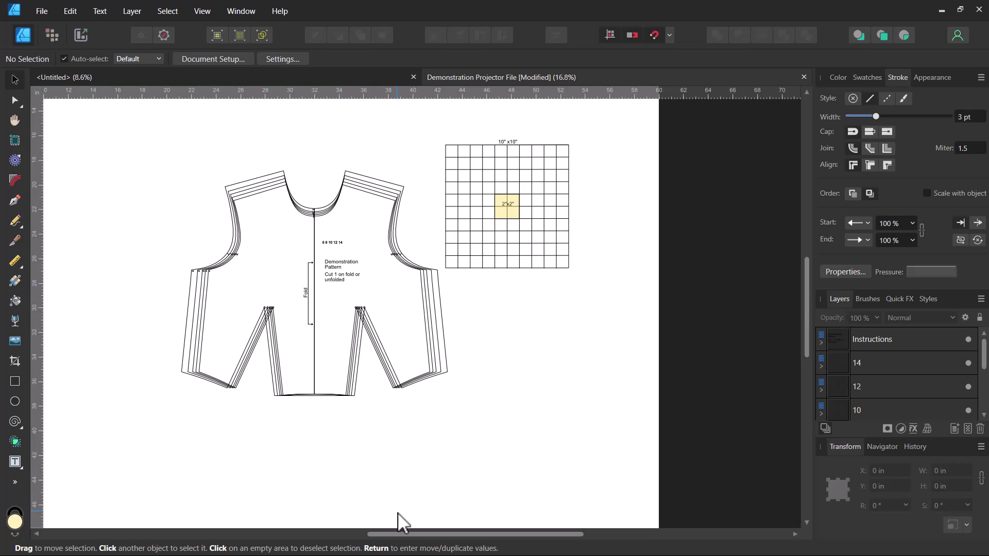
Step: Open File > Export with PDF format and the PDF (for print) preset
scroll(left, 3)
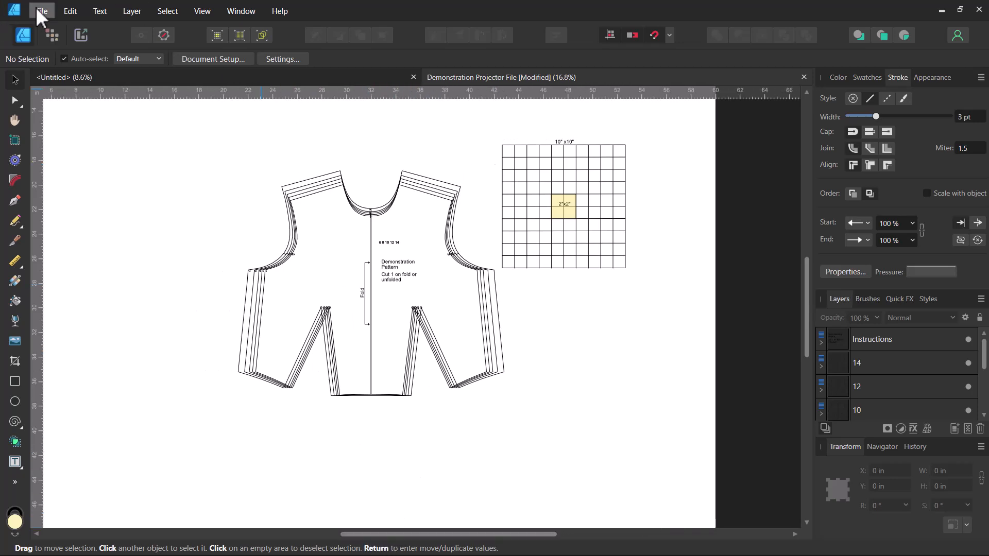
click(42, 11)
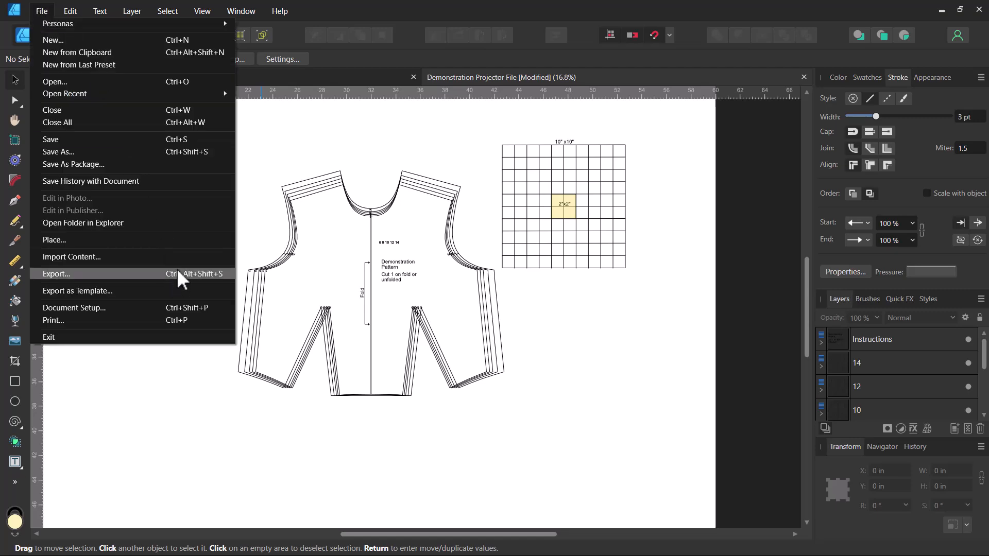
click(57, 273)
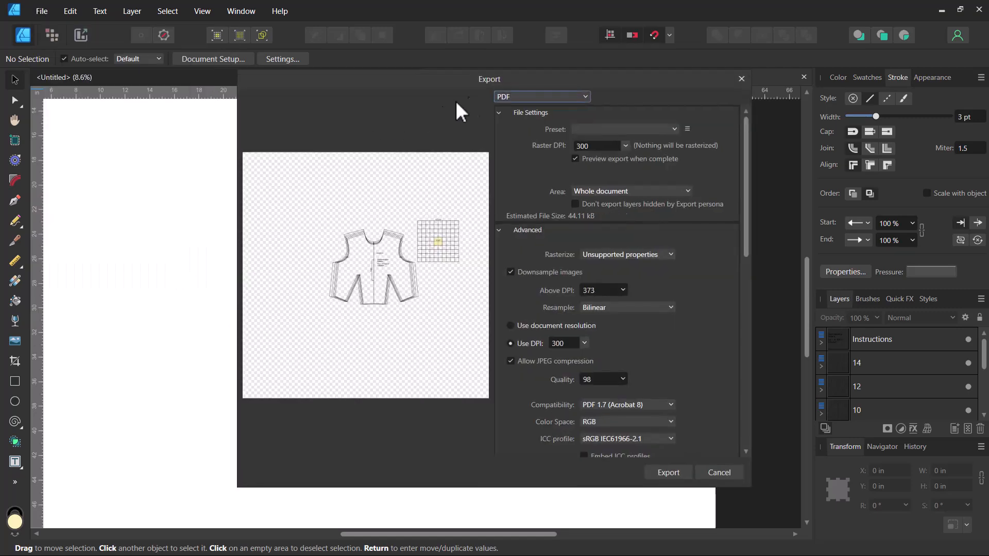
click(540, 96)
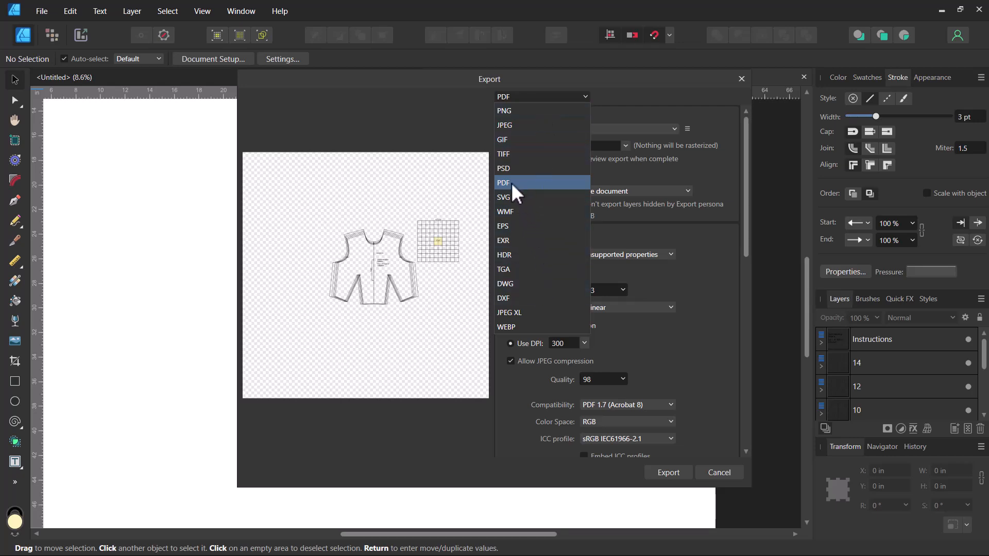
click(504, 182)
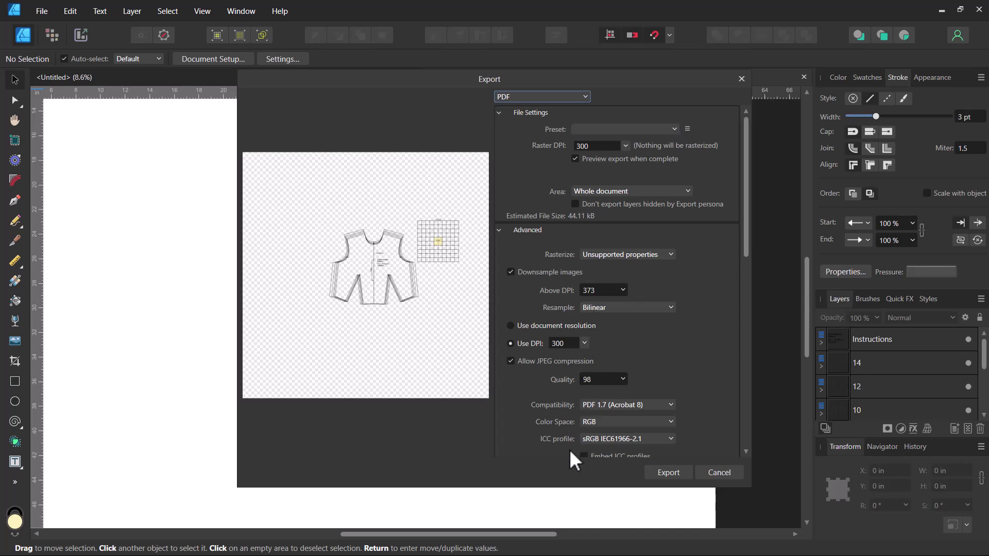
click(624, 129)
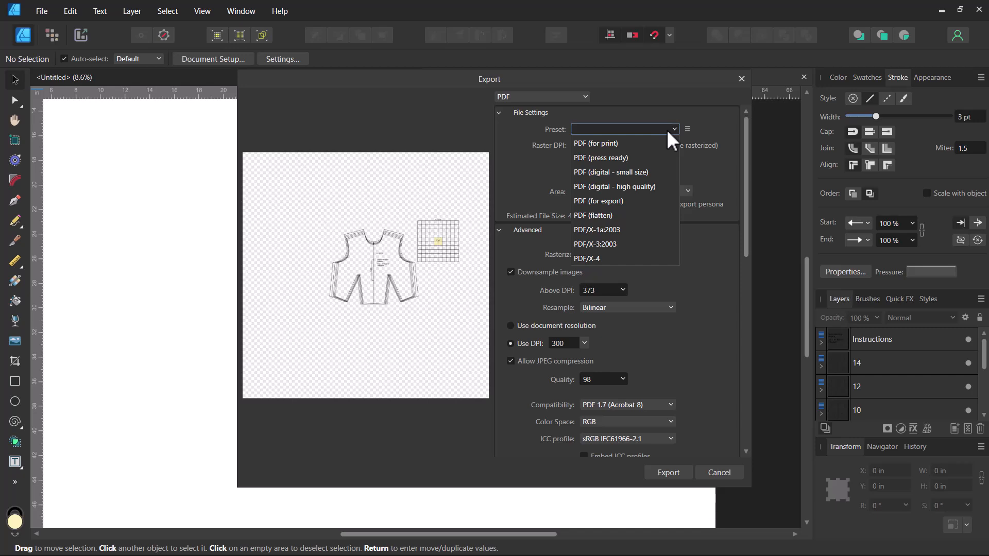
mouse_move(653, 144)
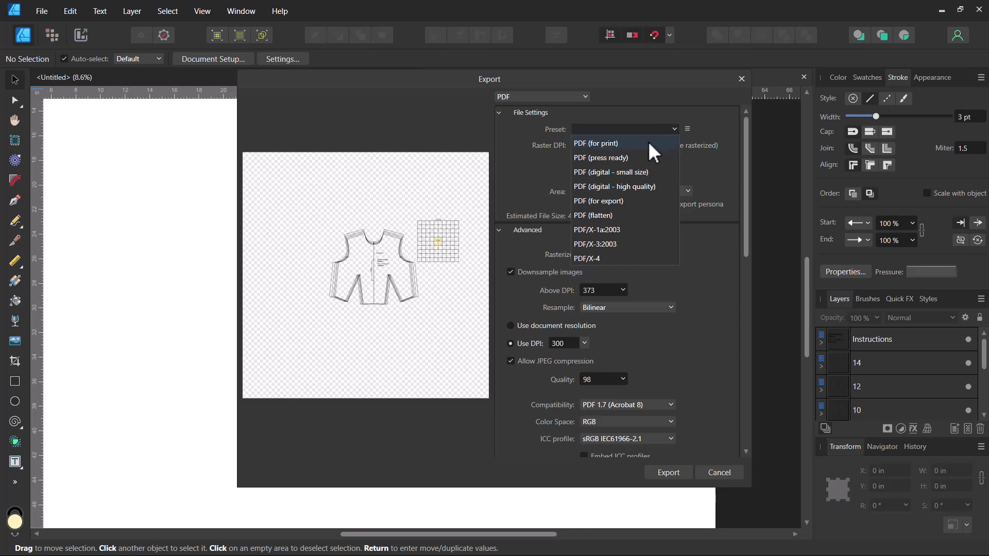
click(596, 143)
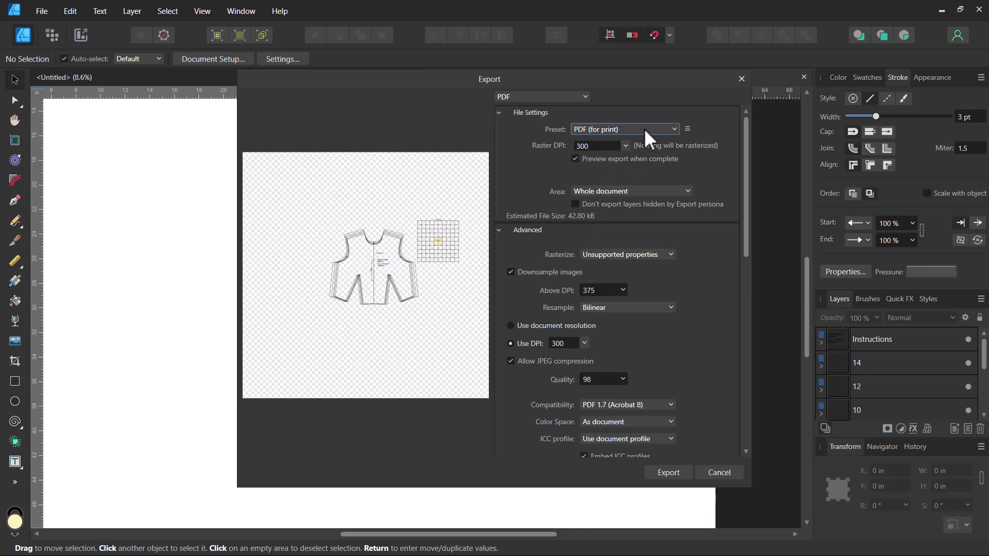
mouse_move(472, 207)
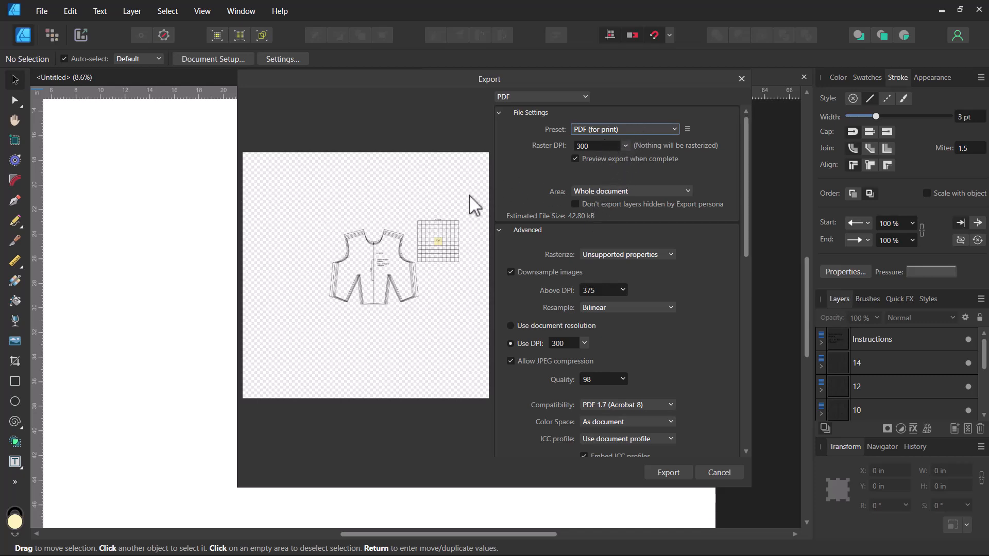
mouse_move(623, 148)
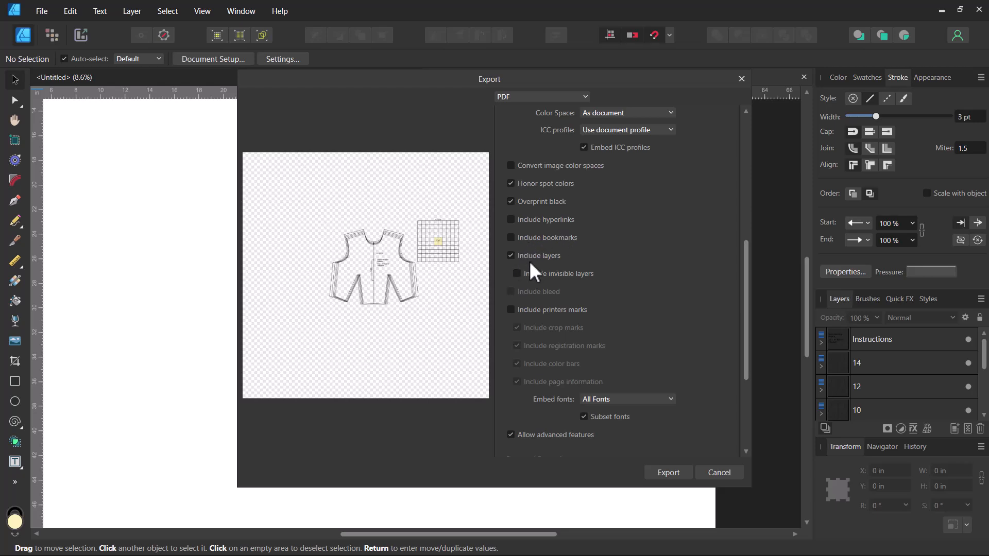
mouse_move(534, 267)
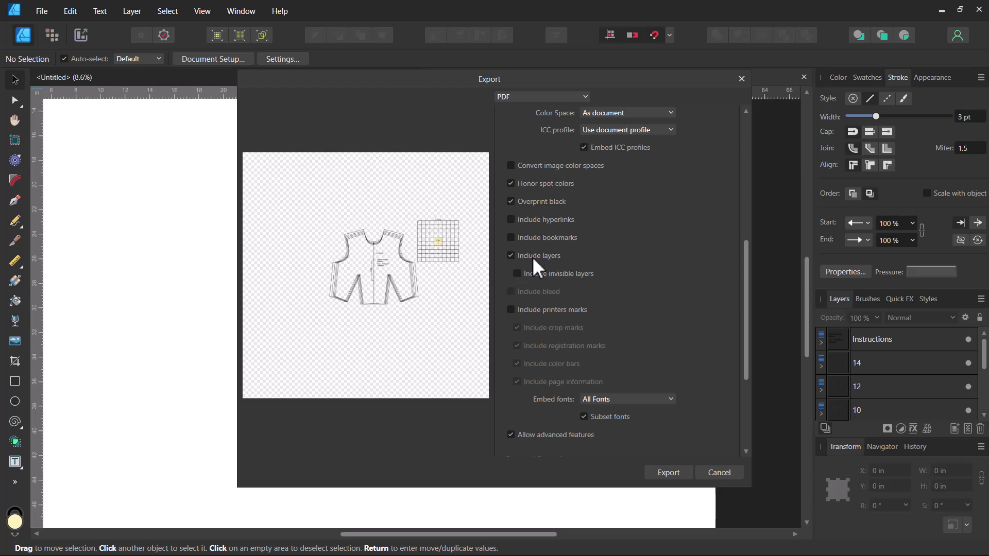
mouse_move(560, 264)
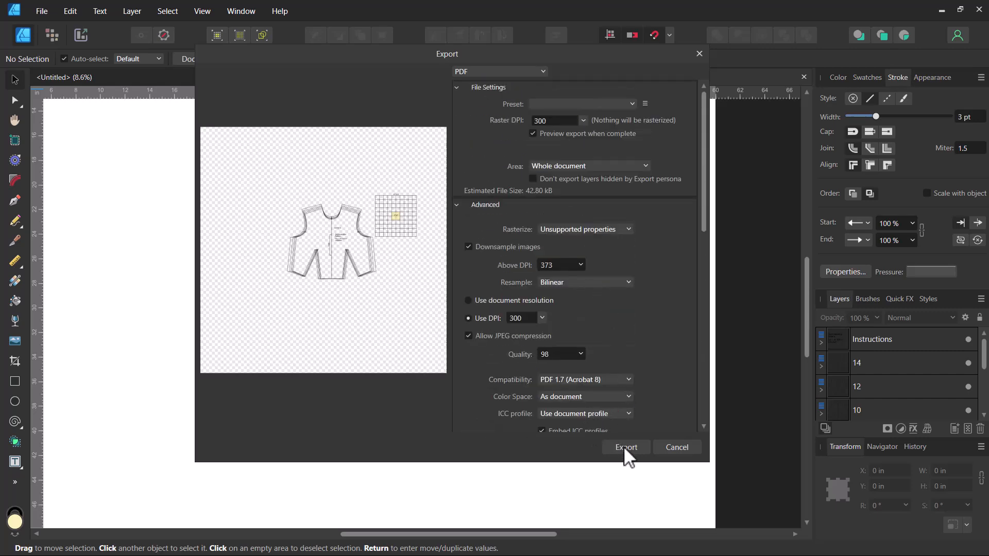
Step: Export and save the PDF as 'Demonstration Projector File Example' in the Projector folder
click(625, 447)
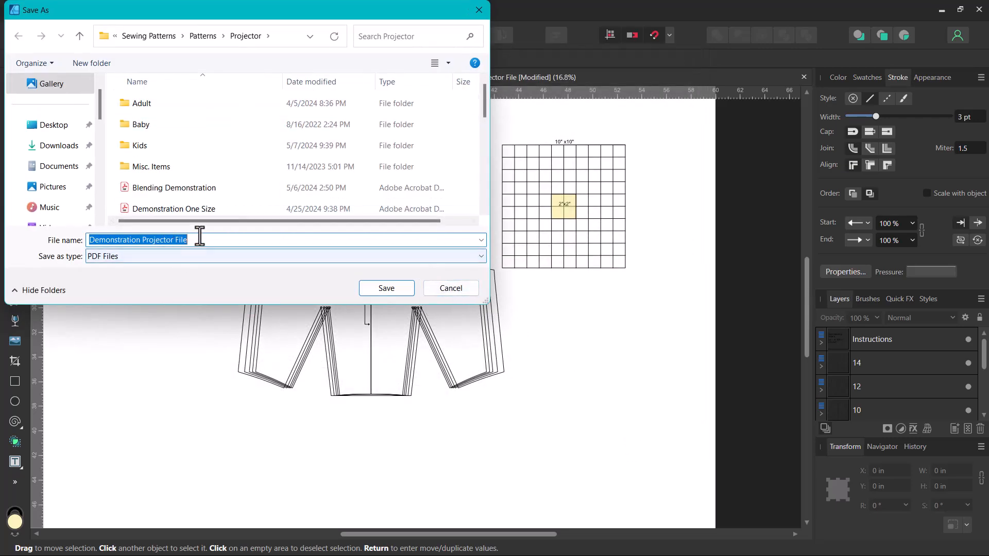
click(193, 239)
text( Ex)
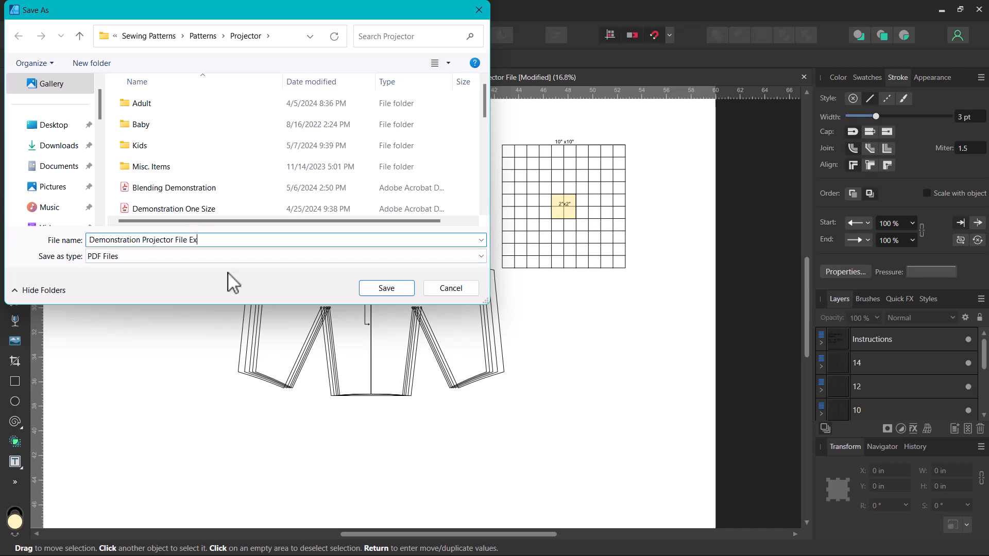
text(ample)
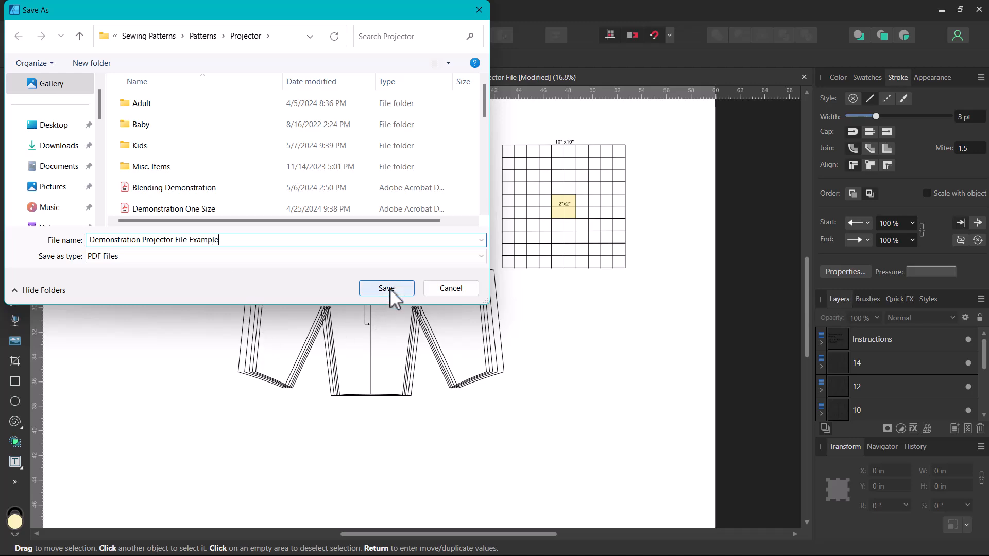
click(385, 288)
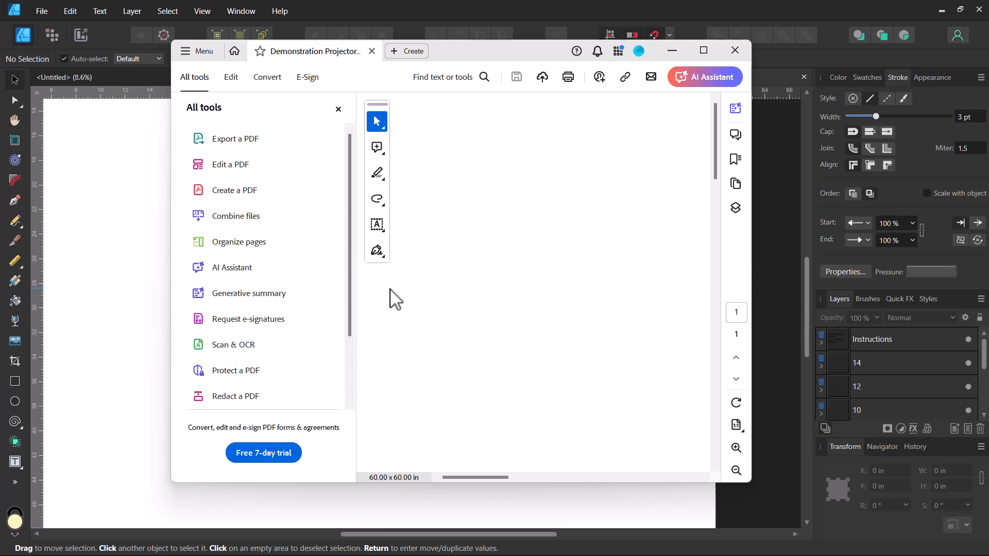
mouse_move(453, 175)
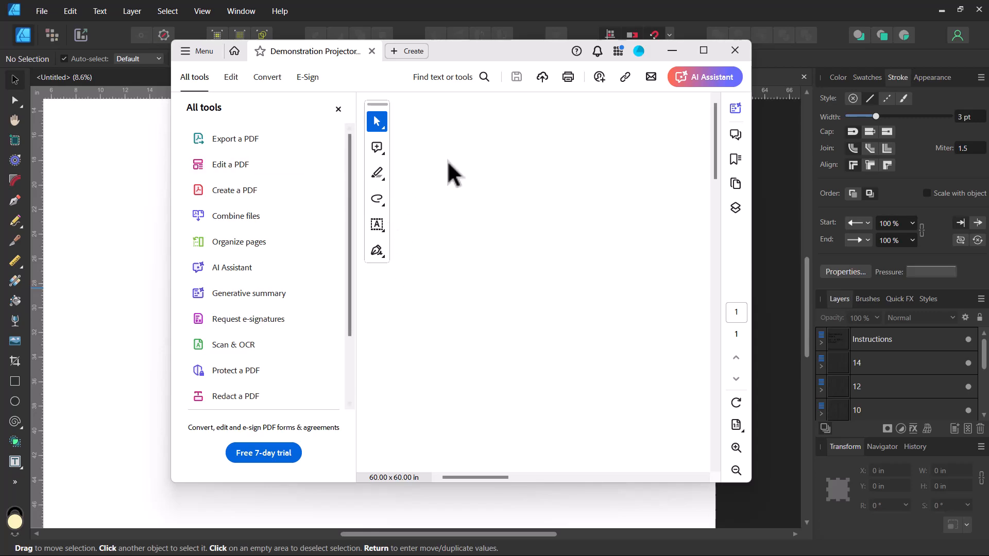
mouse_move(703, 53)
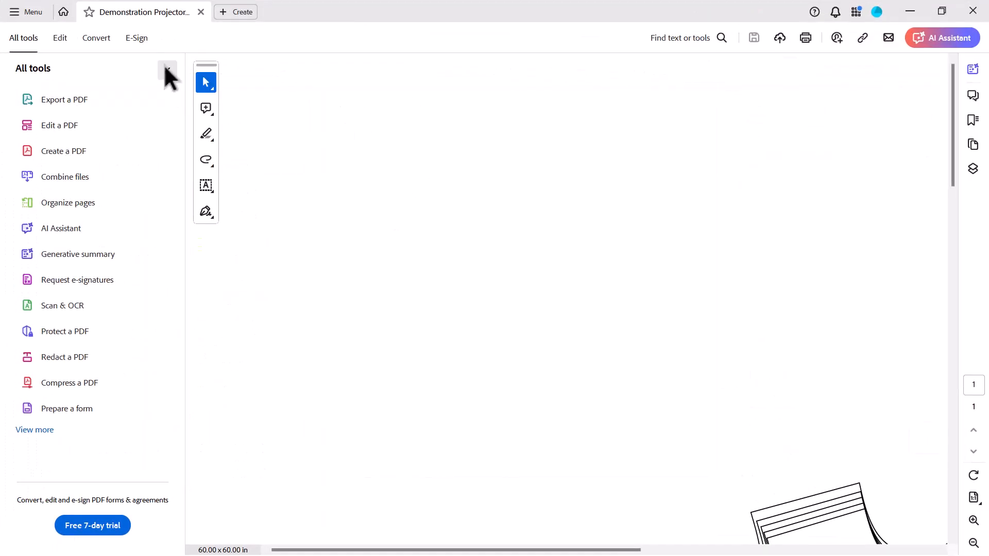
Step: Close the All tools pane to show the bodice pattern full-window
click(167, 70)
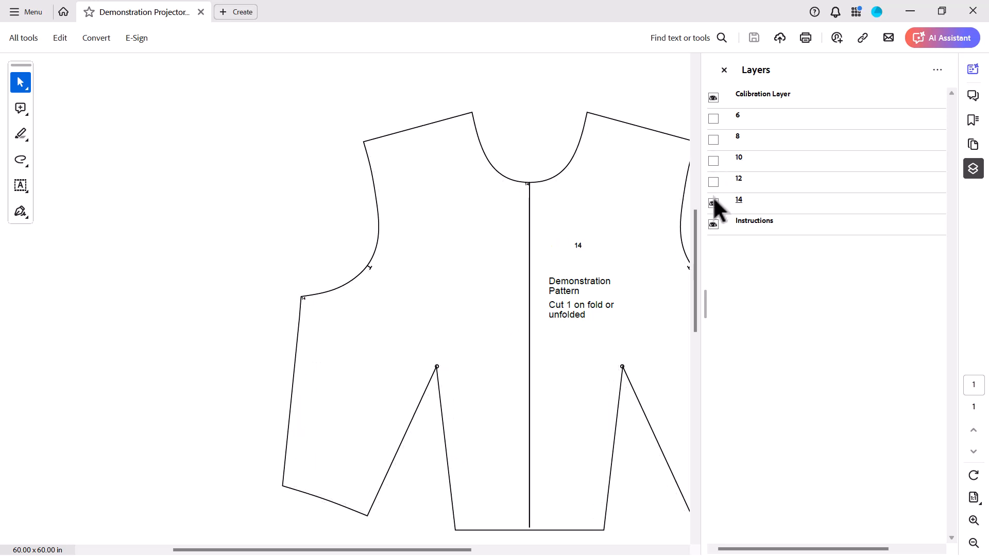
Step: Toggle the size 14 layer's visibility in the Layers pane
click(714, 203)
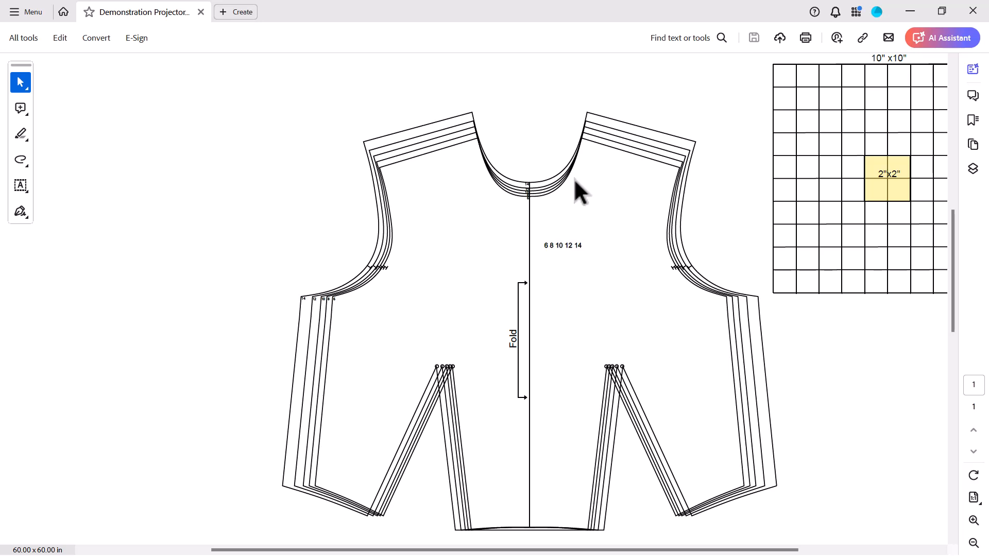
mouse_move(582, 179)
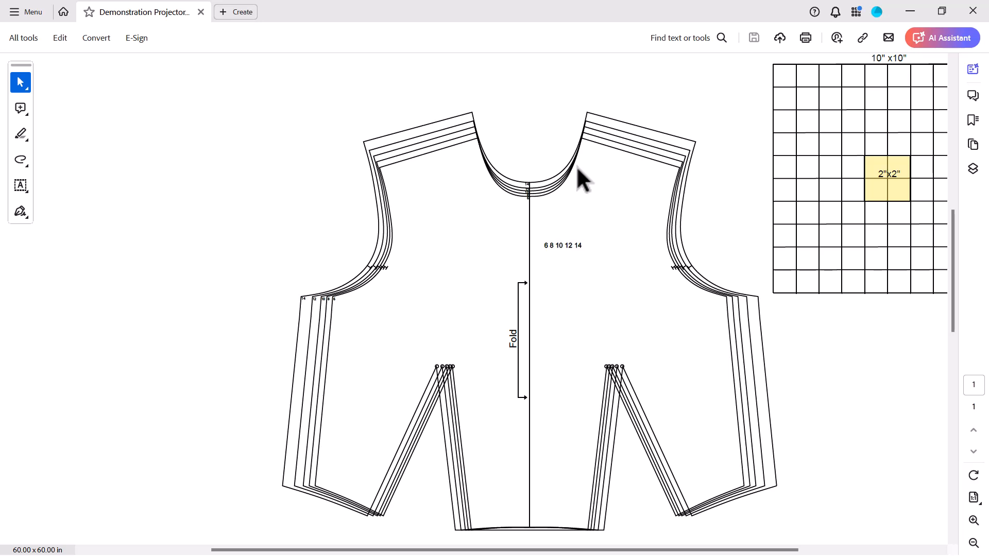
mouse_move(773, 23)
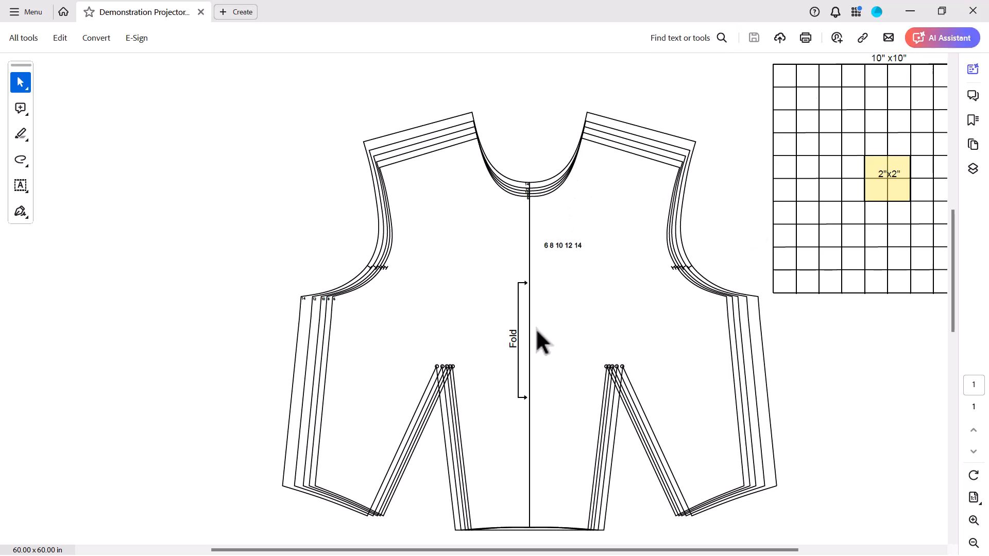
mouse_move(635, 292)
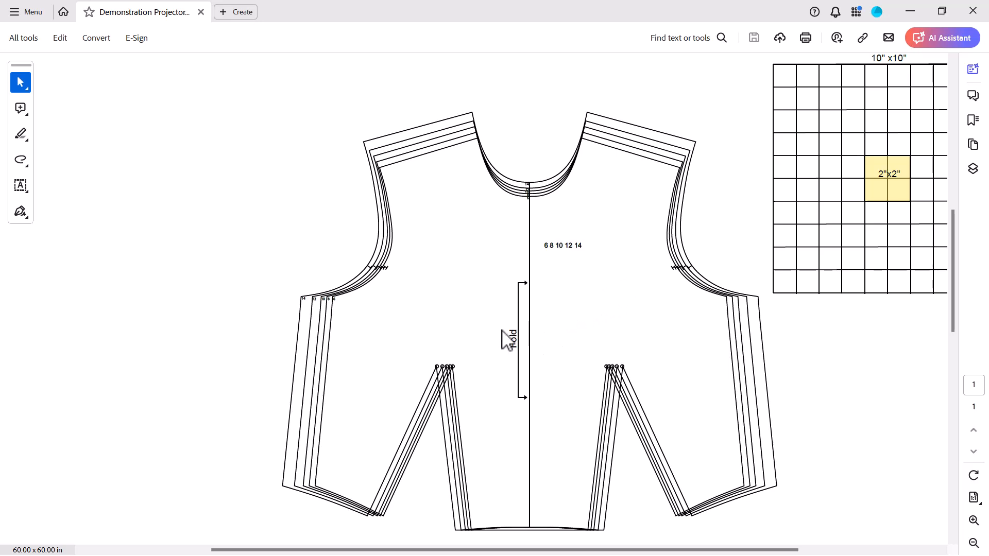
mouse_move(501, 351)
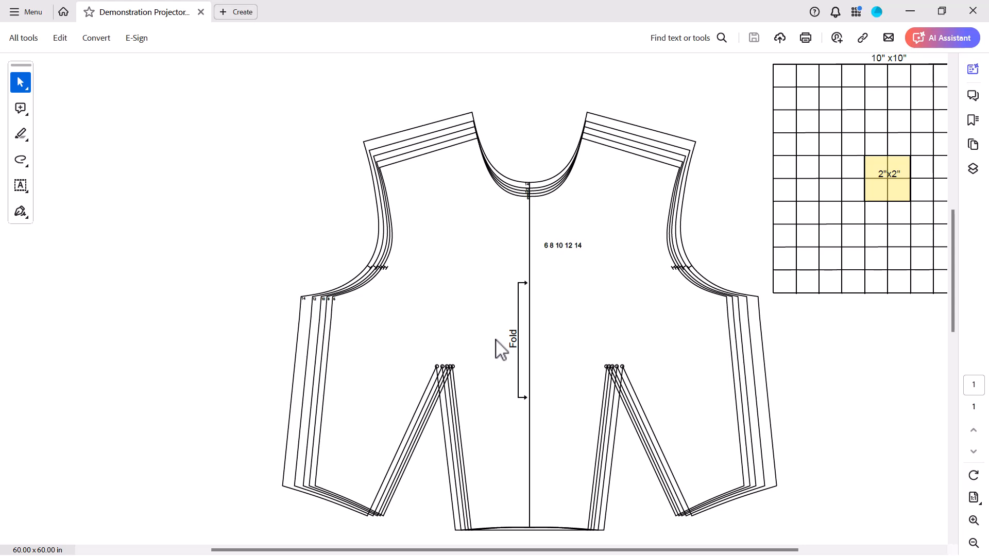